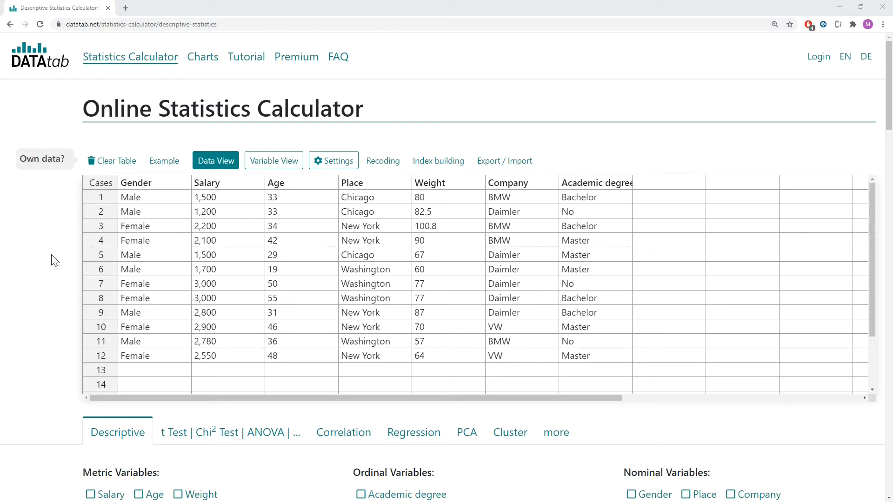
{"action": "mouse_move", "coordinate": [94, 43]}
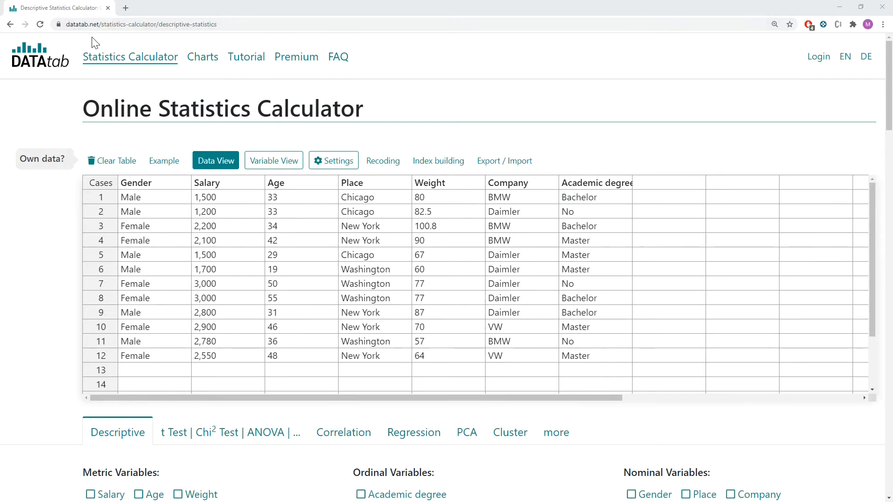
{"action": "mouse_move", "coordinate": [145, 70]}
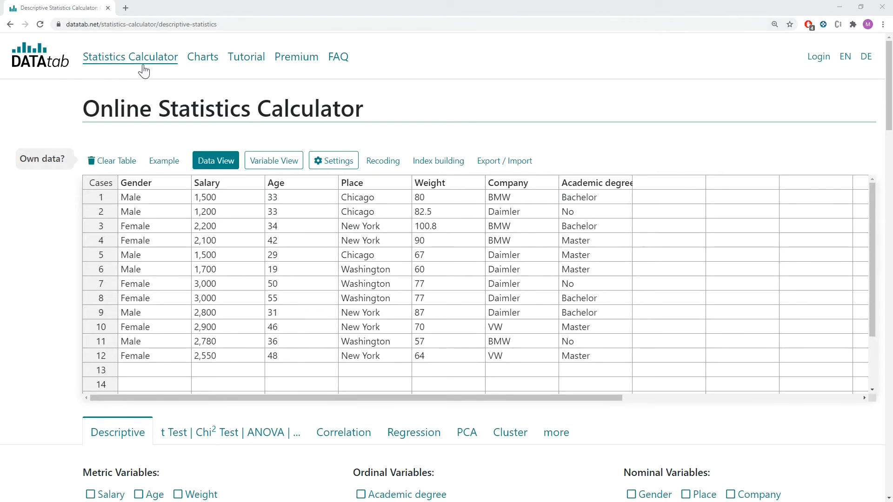
{"action": "mouse_move", "coordinate": [116, 160]}
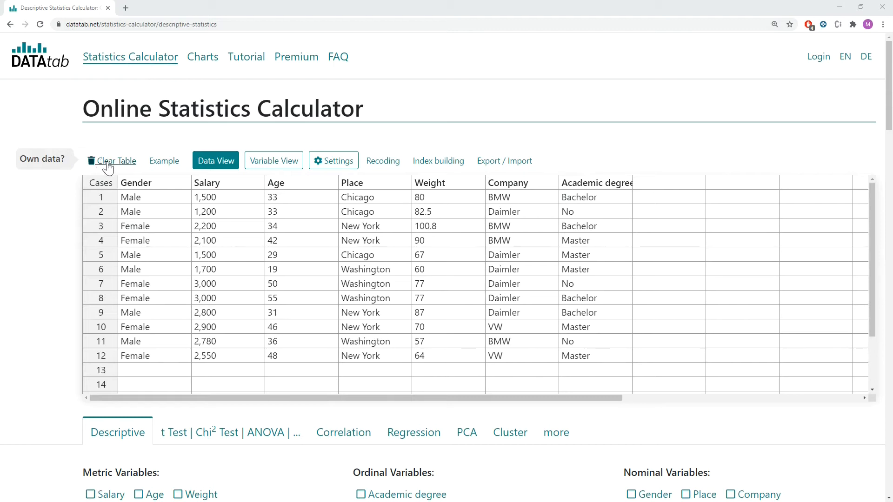
Clear all example data from the DATAtab table, leaving an empty grid.
{"action": "left_click", "coordinate": [116, 160]}
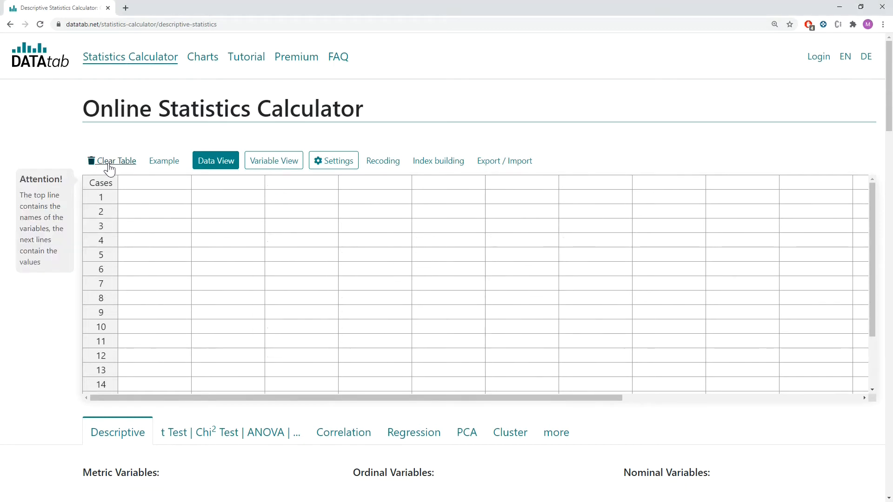
{"action": "mouse_move", "coordinate": [158, 206]}
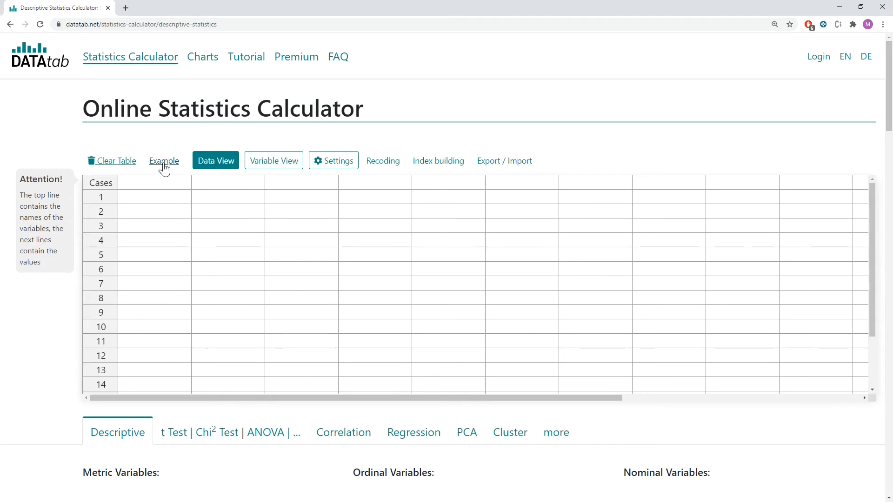
Reload the example dataset with Gender, Salary, Age, Place, Weight, Company and Academic degree.
{"action": "left_click", "coordinate": [163, 160]}
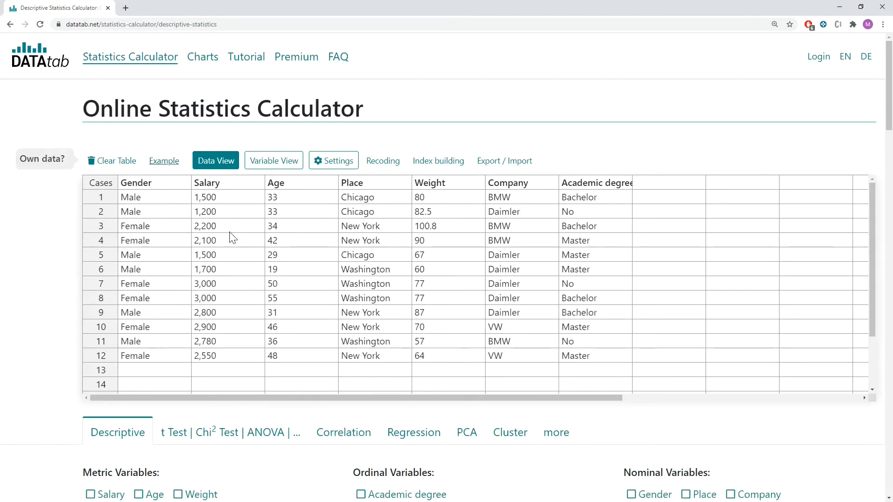
{"action": "scroll", "scroll_direction": "down", "scroll_amount": 3}
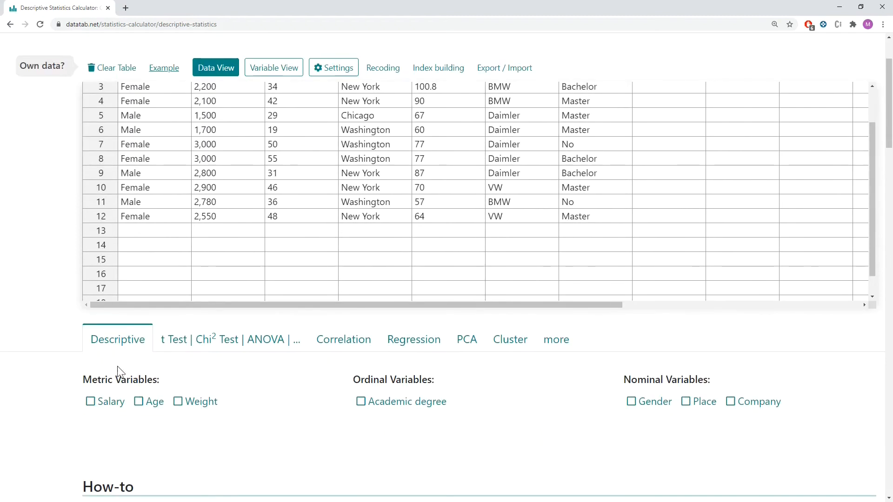
{"action": "mouse_move", "coordinate": [76, 375]}
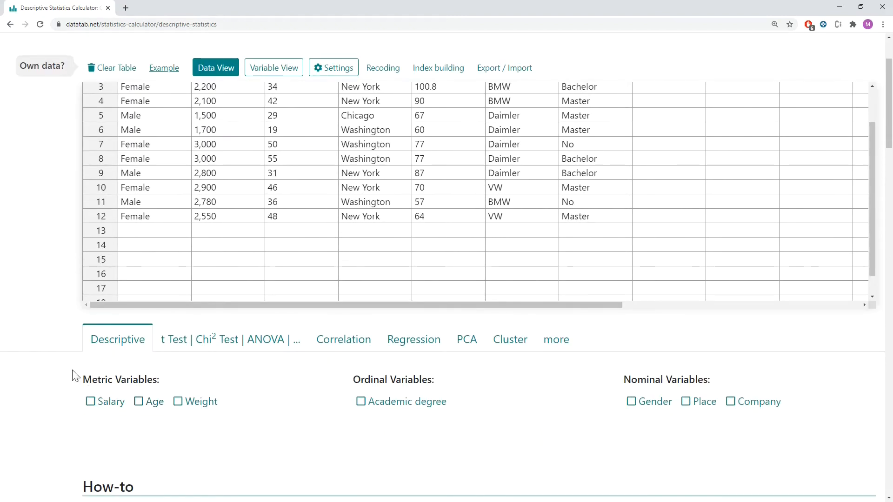
{"action": "mouse_move", "coordinate": [197, 343]}
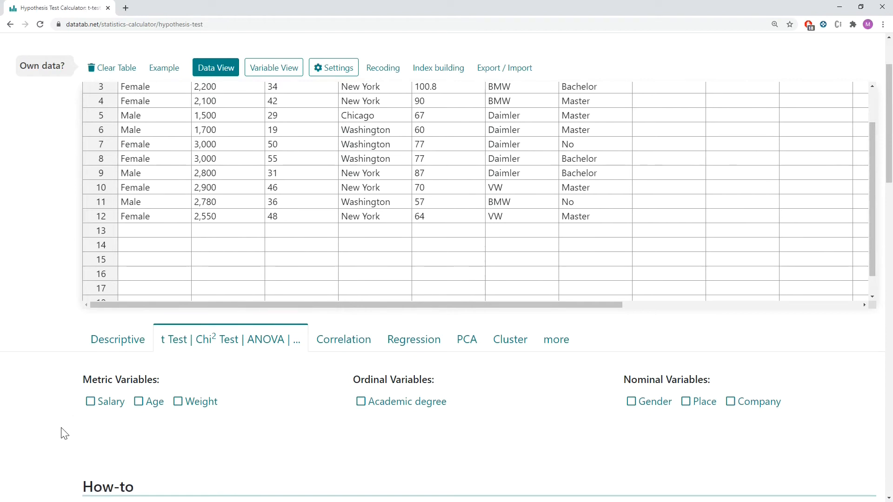
{"action": "mouse_move", "coordinate": [650, 417]}
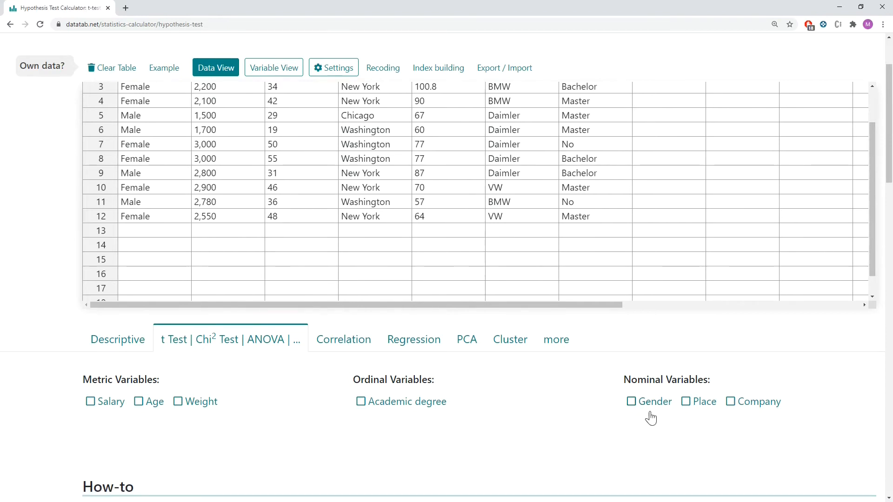
{"action": "mouse_move", "coordinate": [103, 424]}
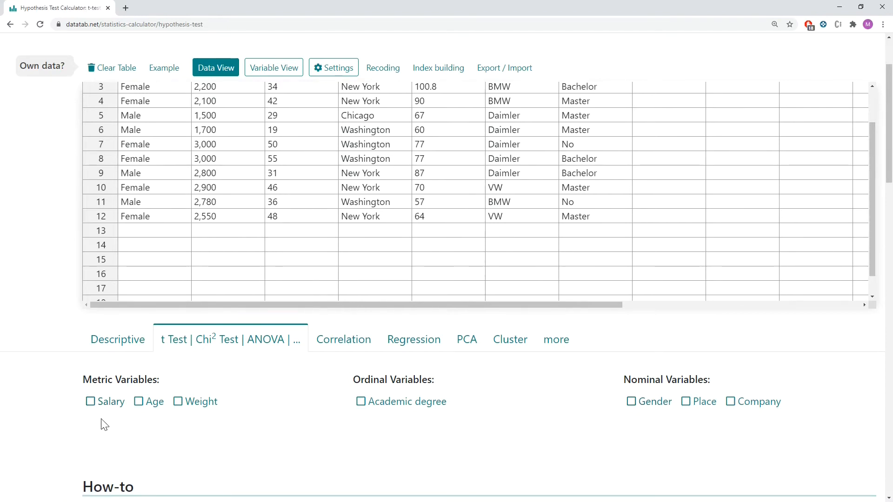
{"action": "mouse_move", "coordinate": [101, 406]}
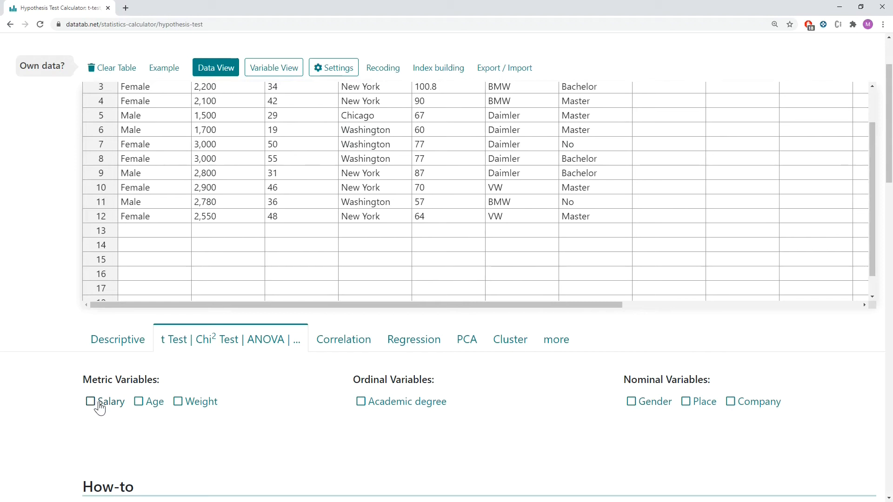
Add Gender as grouping variable for Salary, preview Mann-Whitney, then return to the parametric t-test.
{"action": "left_click", "coordinate": [631, 401]}
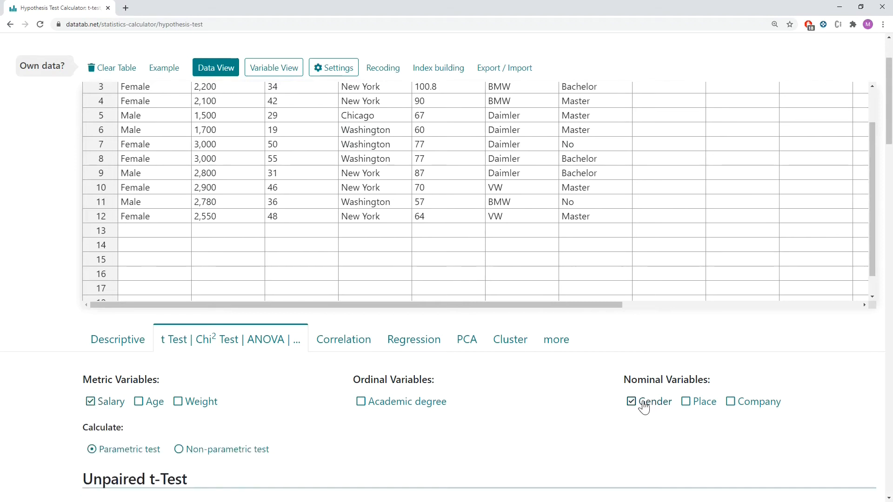
{"action": "scroll", "scroll_direction": "down", "scroll_amount": 3}
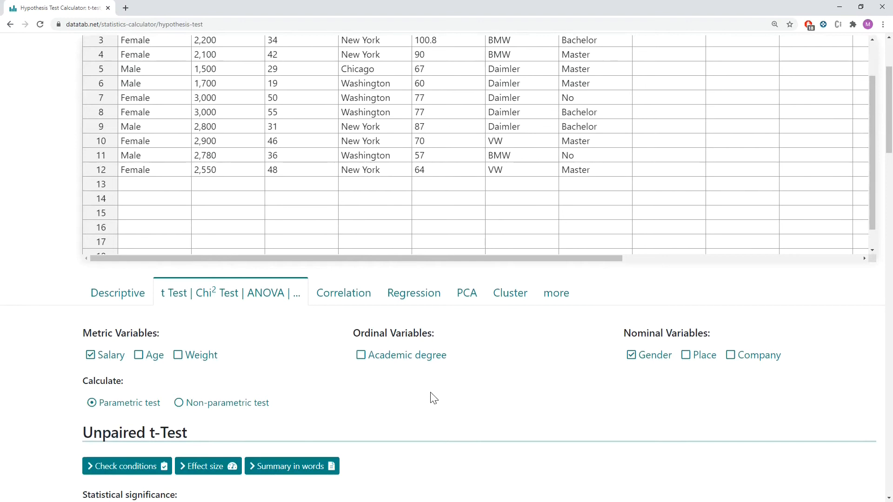
{"action": "mouse_move", "coordinate": [94, 436]}
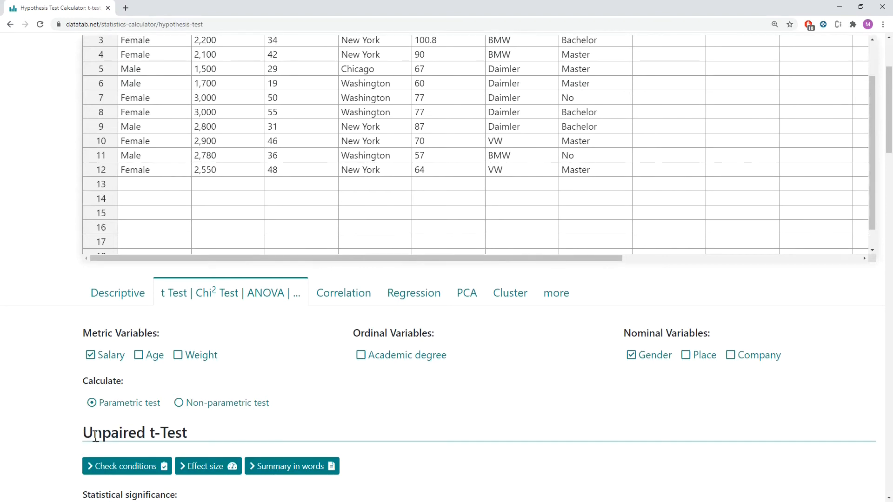
{"action": "mouse_move", "coordinate": [56, 442]}
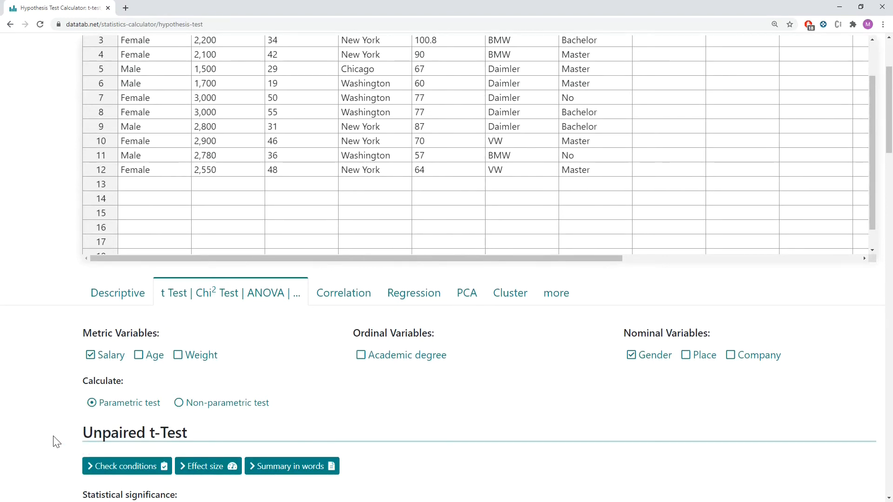
{"action": "mouse_move", "coordinate": [199, 409]}
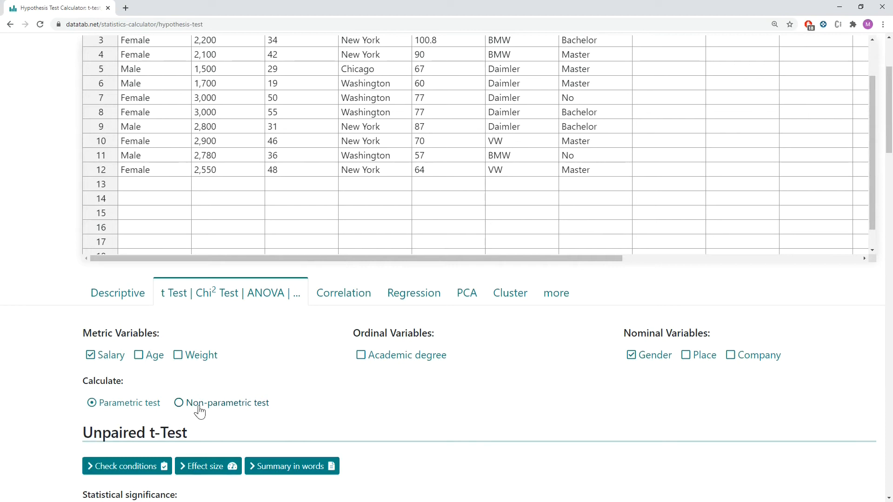
{"action": "mouse_move", "coordinate": [213, 408]}
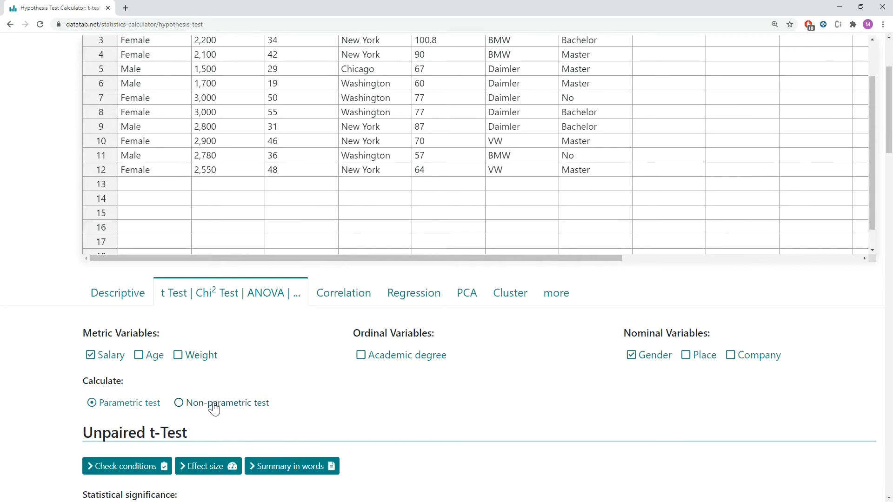
{"action": "left_click", "coordinate": [178, 403]}
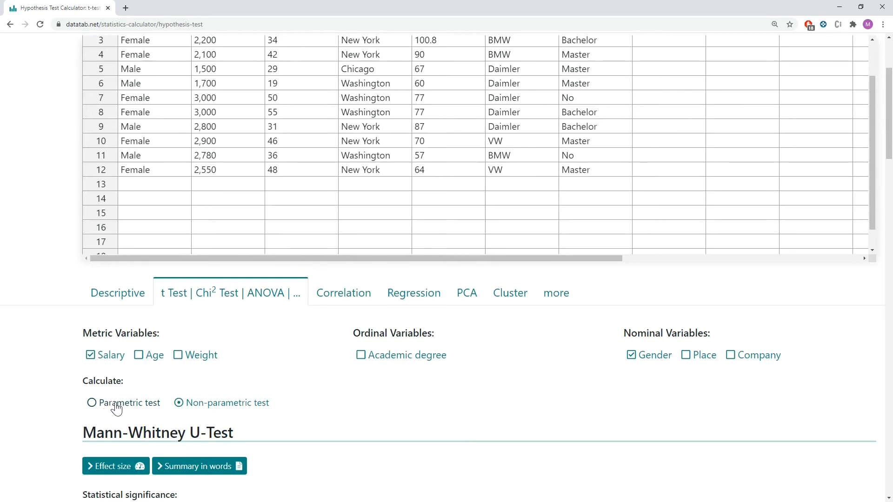
{"action": "left_click", "coordinate": [91, 402]}
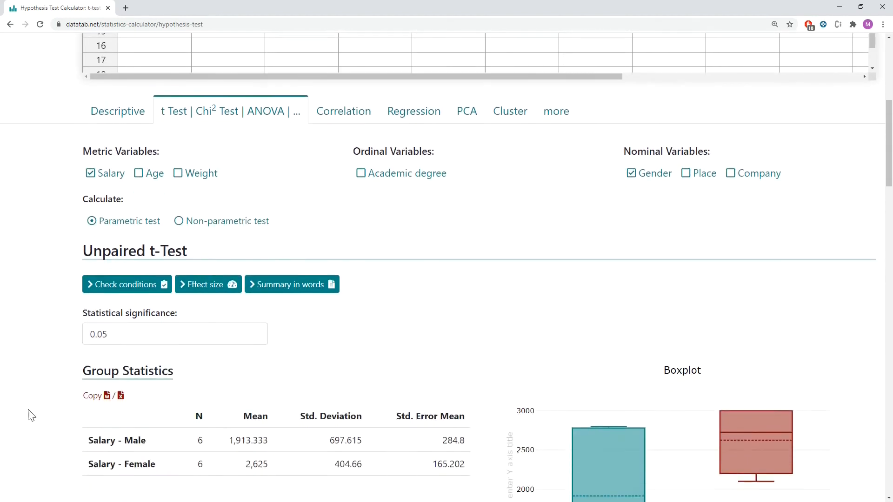
Review group statistics, Levene and t-test tables, then show the summary in words (p = 0.056).
{"action": "scroll", "scroll_direction": "down", "scroll_amount": 3}
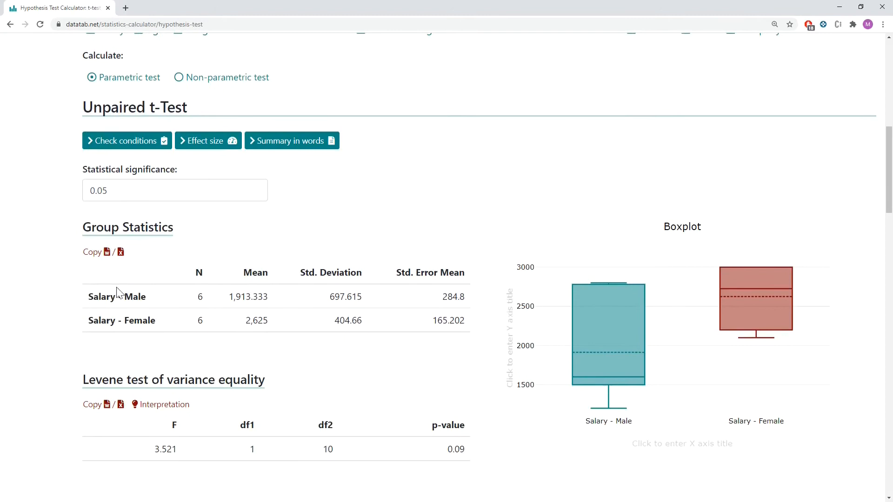
{"action": "mouse_move", "coordinate": [268, 275]}
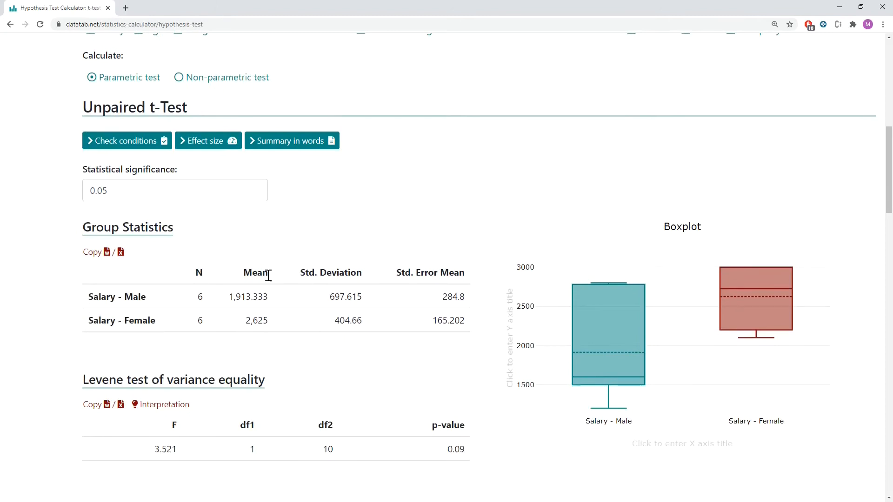
{"action": "scroll", "scroll_direction": "down", "scroll_amount": 3}
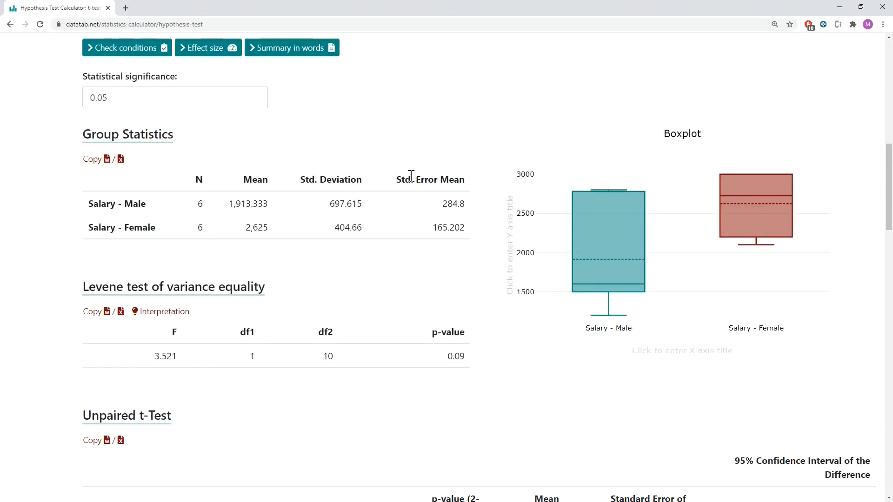
{"action": "scroll", "scroll_direction": "down", "scroll_amount": 3}
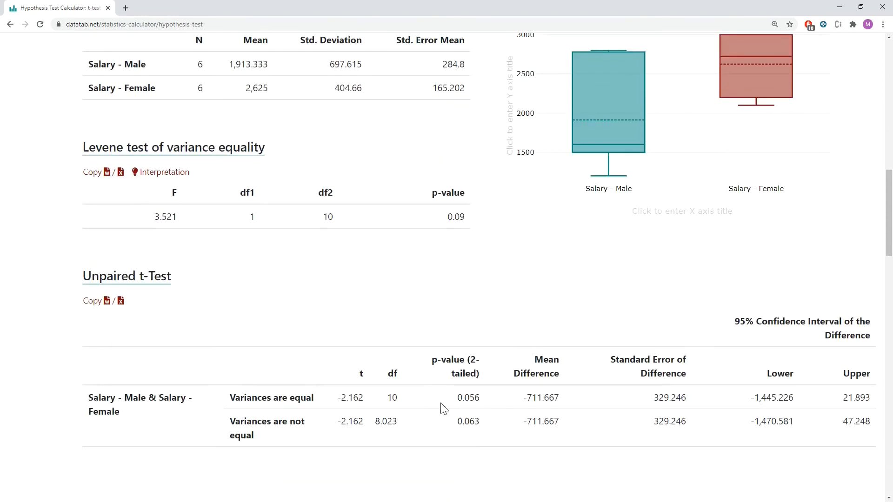
{"action": "mouse_move", "coordinate": [455, 404]}
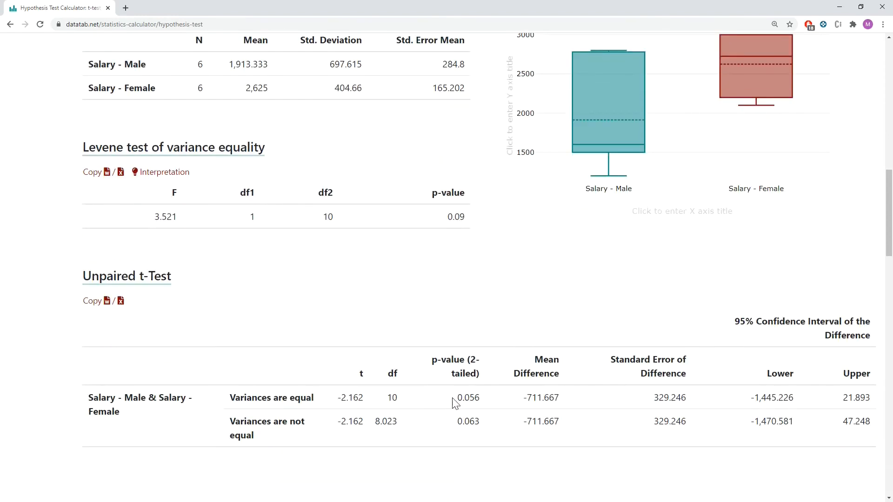
{"action": "mouse_move", "coordinate": [488, 403]}
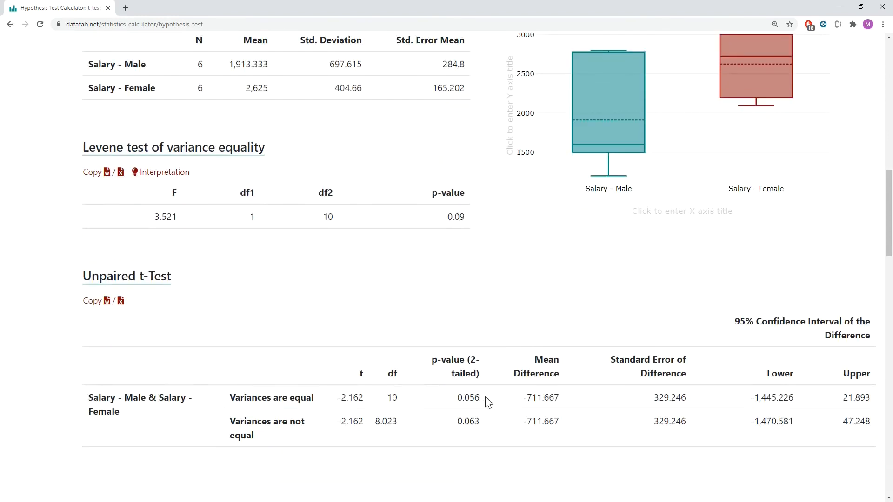
{"action": "mouse_move", "coordinate": [239, 411]}
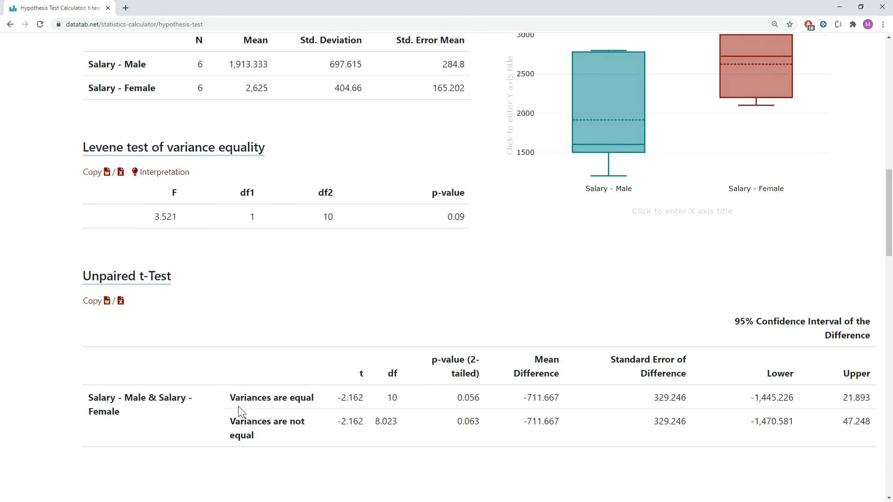
{"action": "mouse_move", "coordinate": [279, 436]}
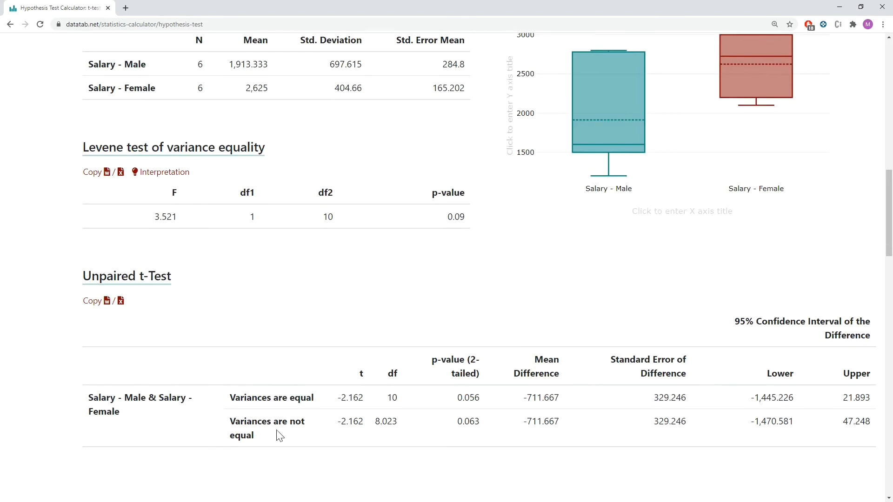
{"action": "scroll", "scroll_direction": "up", "scroll_amount": 3}
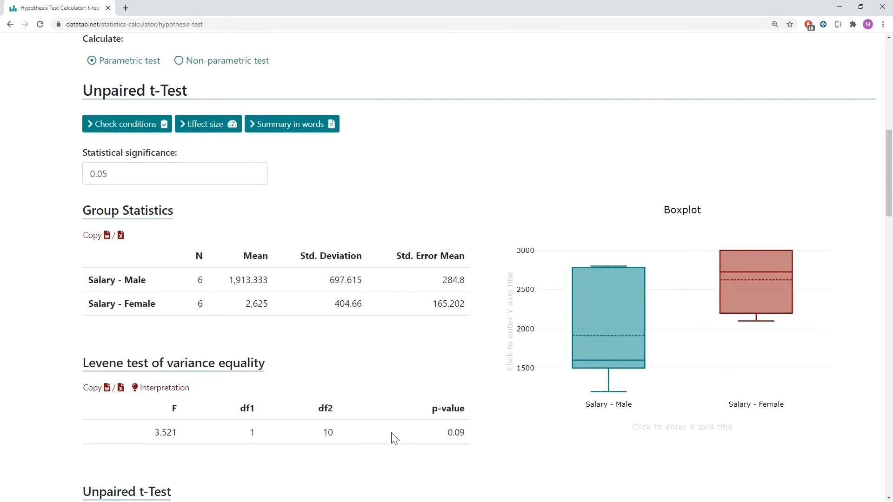
{"action": "scroll", "scroll_direction": "up", "scroll_amount": 3}
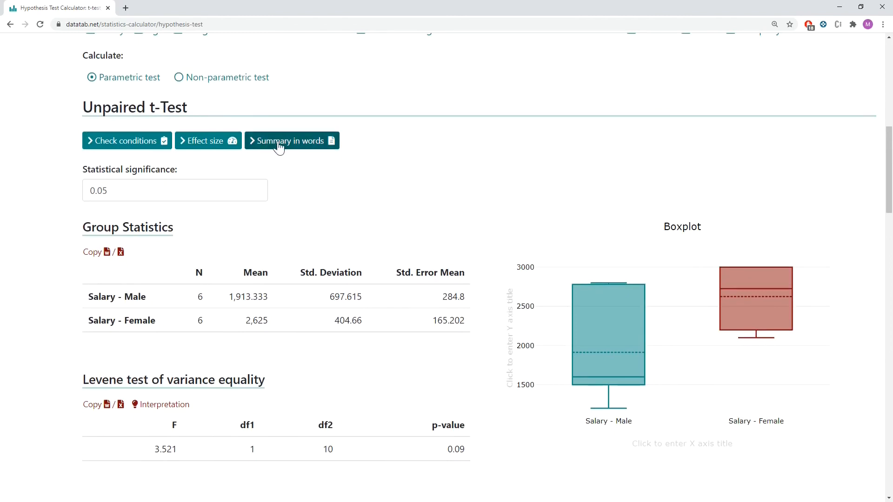
{"action": "left_click", "coordinate": [292, 141]}
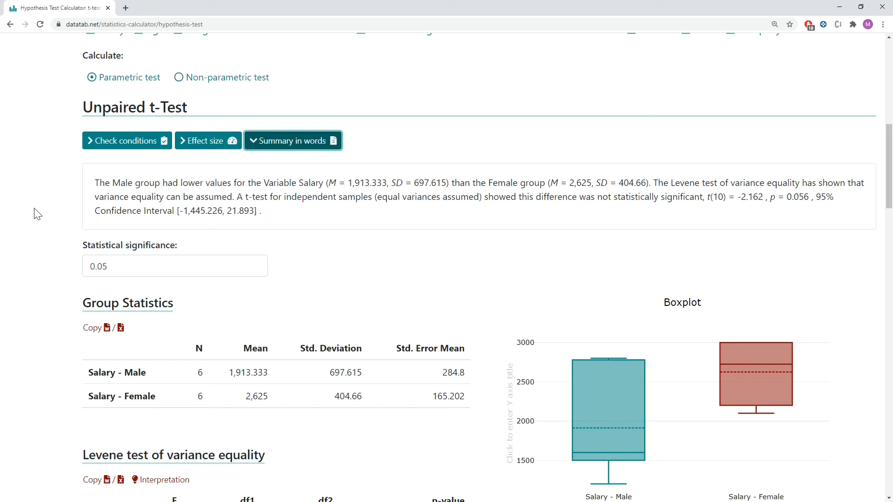
{"action": "mouse_move", "coordinate": [68, 187]}
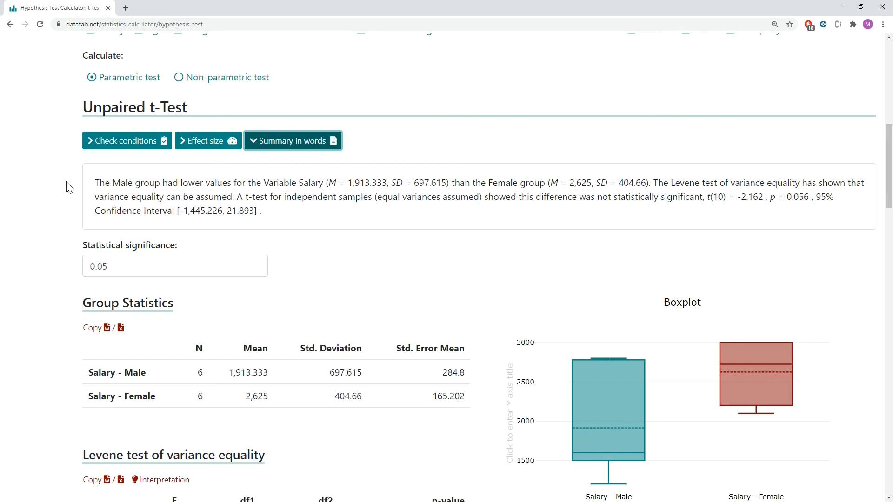